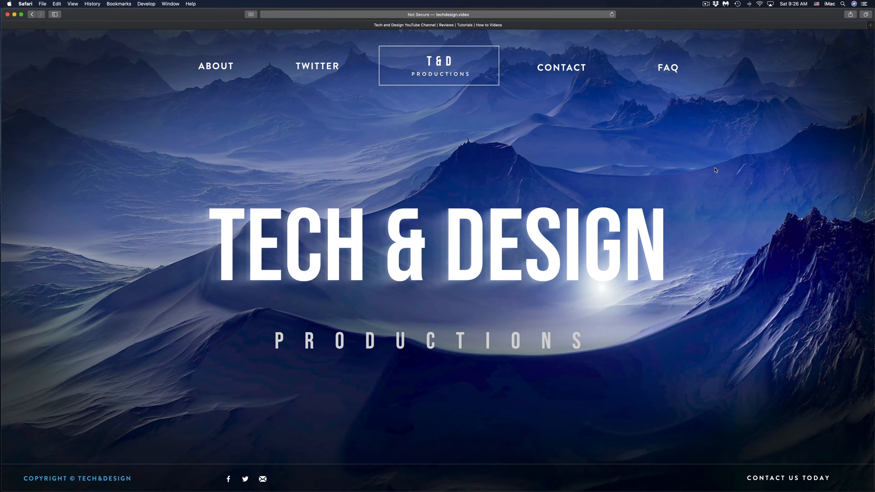
mouse_move(730, 151)
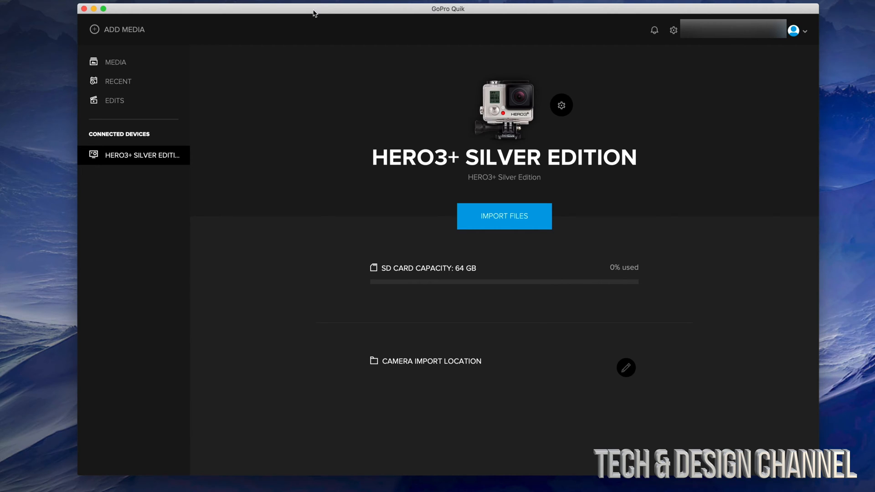
mouse_move(551, 202)
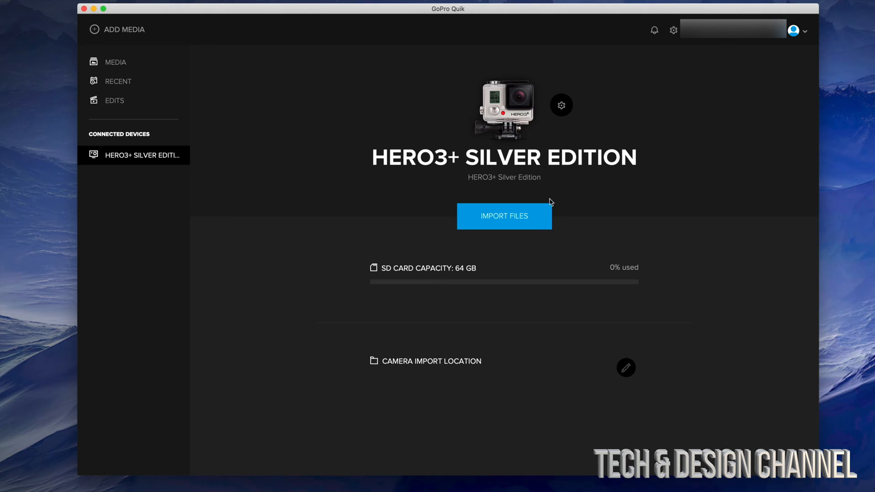
mouse_move(550, 213)
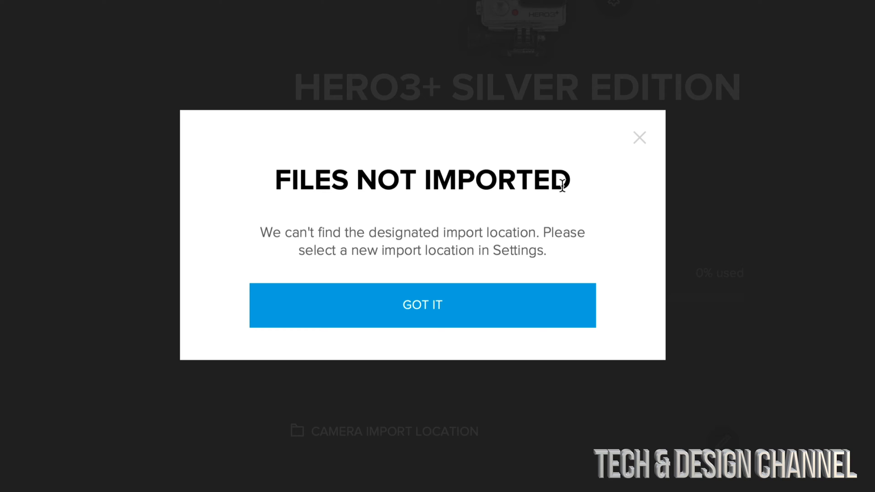
mouse_move(565, 218)
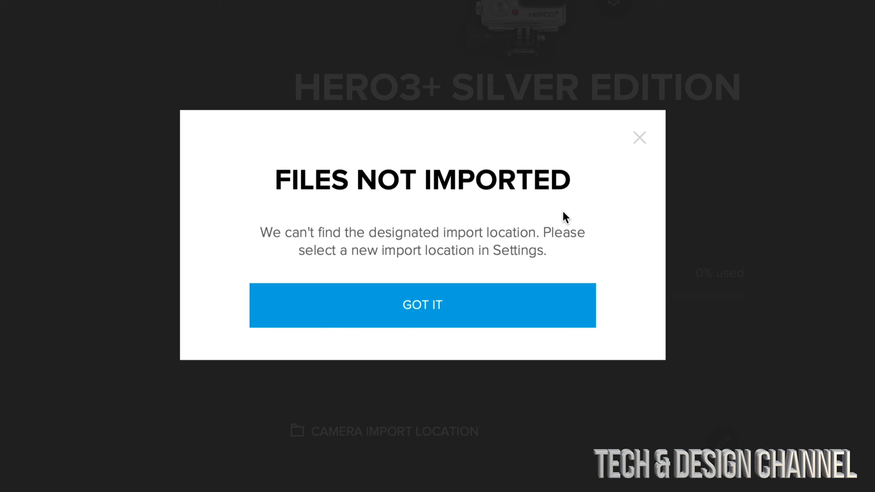
mouse_move(537, 236)
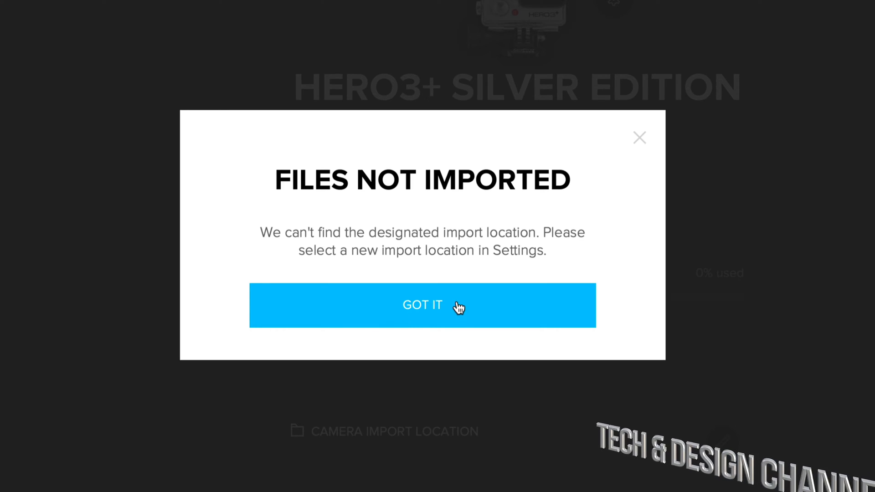
Step: Dismiss the 'files not imported' message to return to the empty Media library
left_click(422, 305)
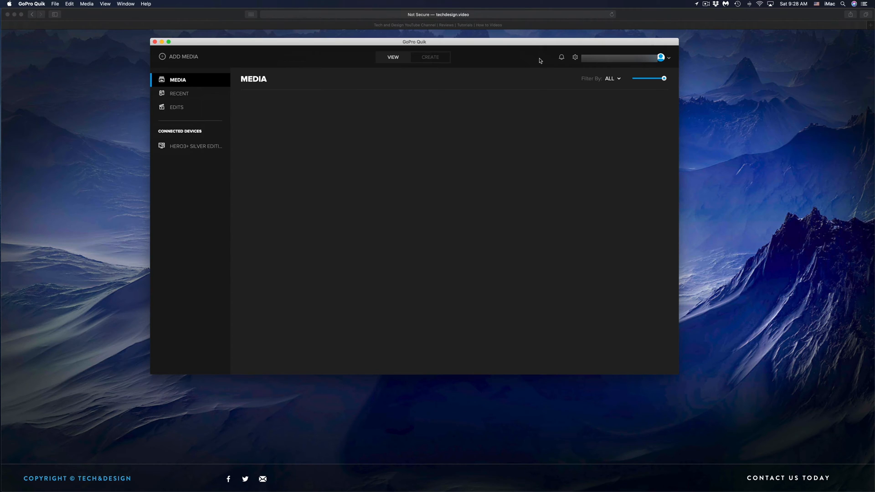
mouse_move(575, 57)
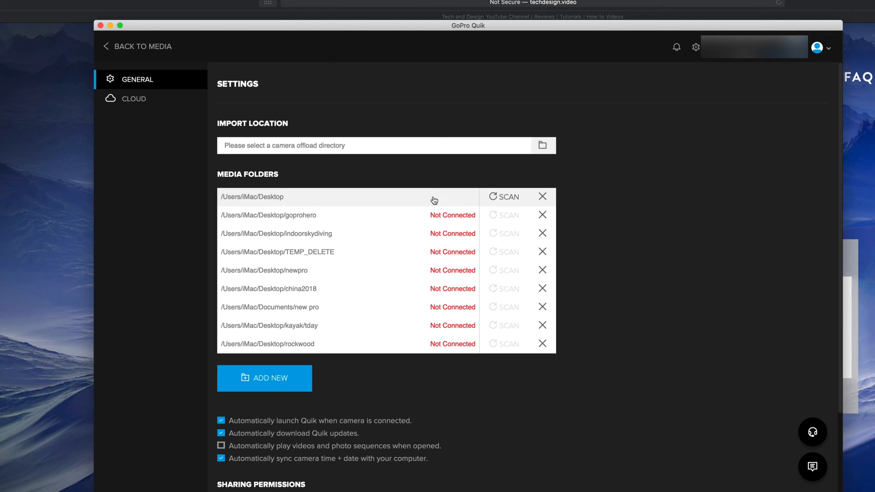
mouse_move(291, 124)
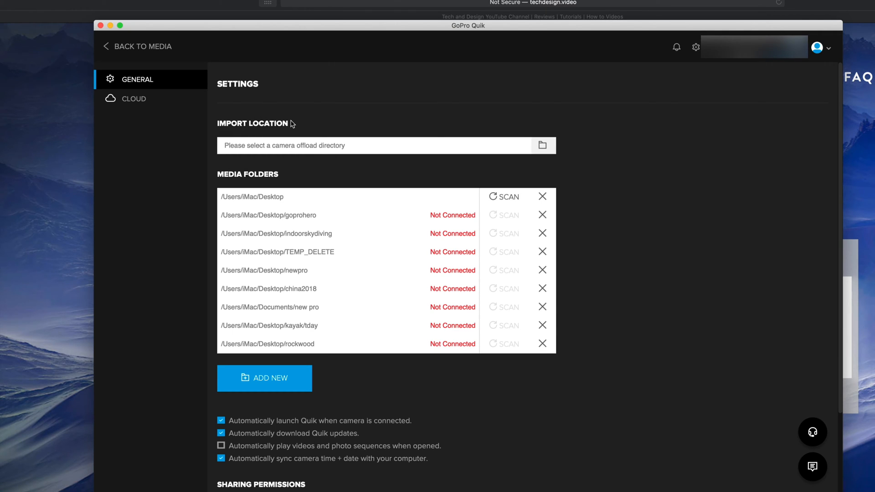
mouse_move(477, 141)
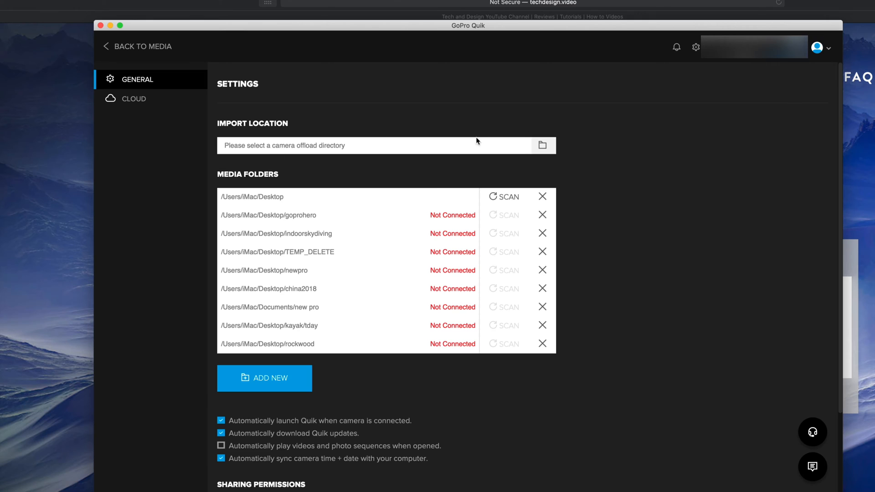
mouse_move(555, 147)
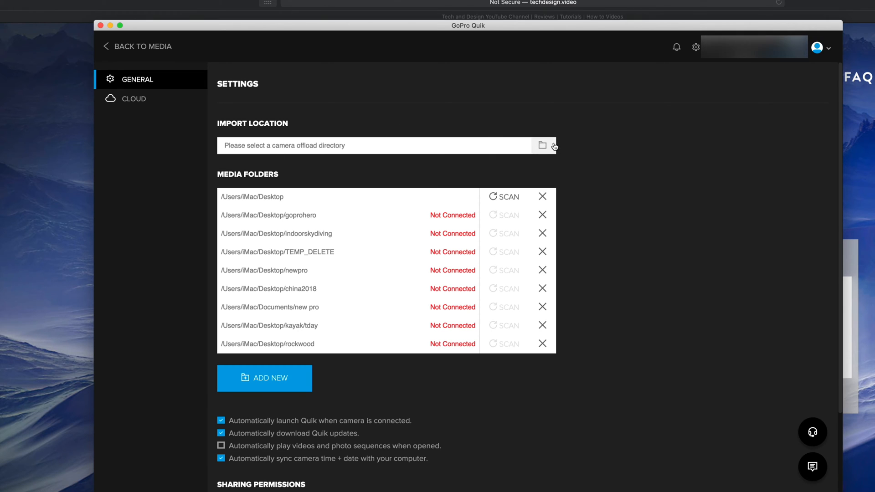
Step: Set the camera Import Location to the Desktop folder via the folder picker
left_click(542, 145)
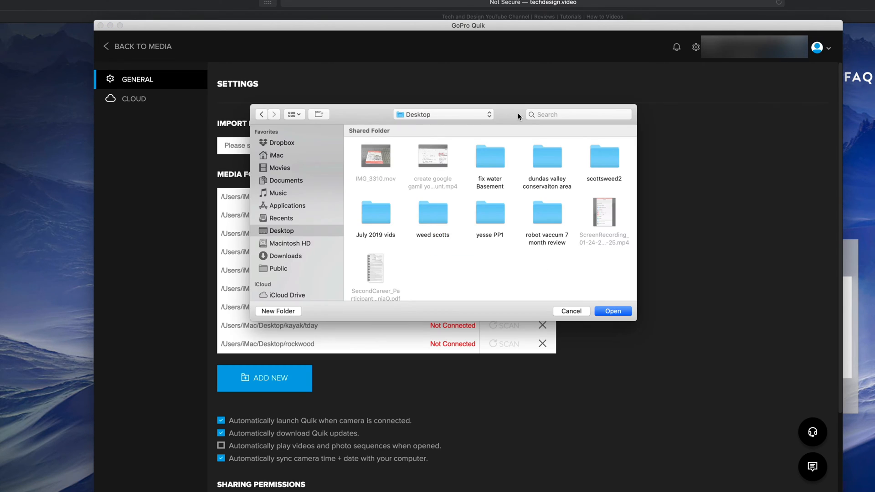
mouse_move(285, 189)
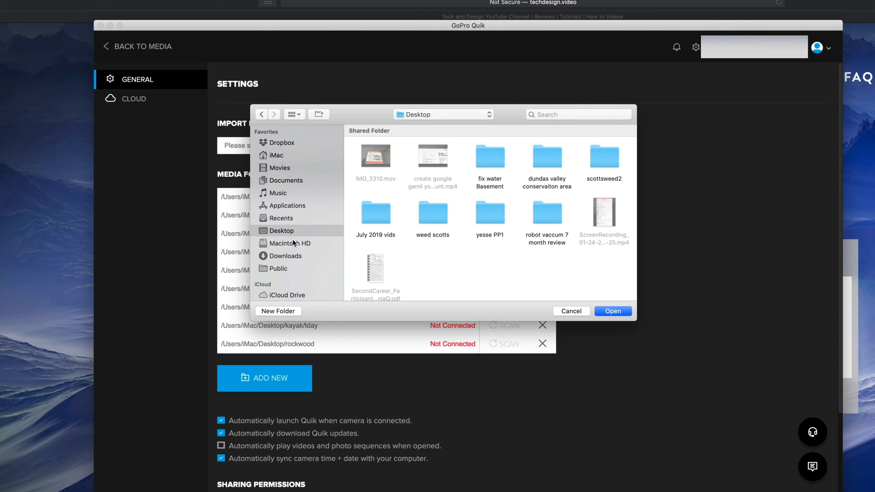
mouse_move(307, 302)
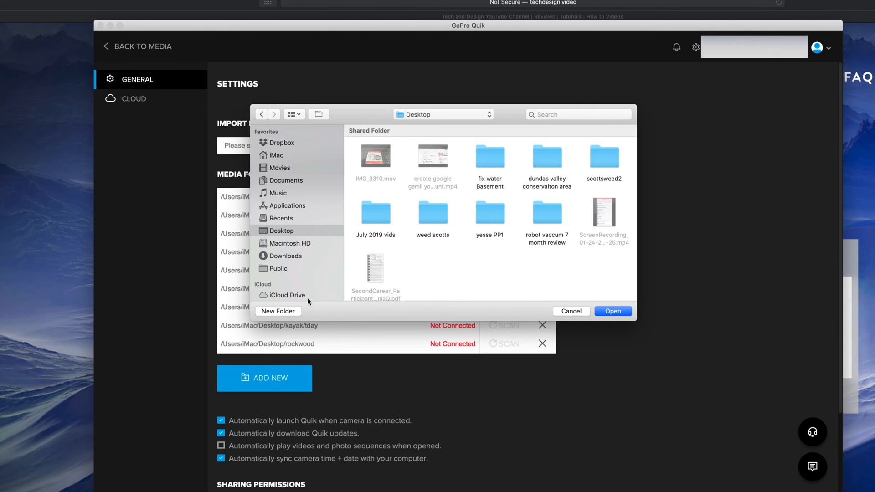
mouse_move(304, 314)
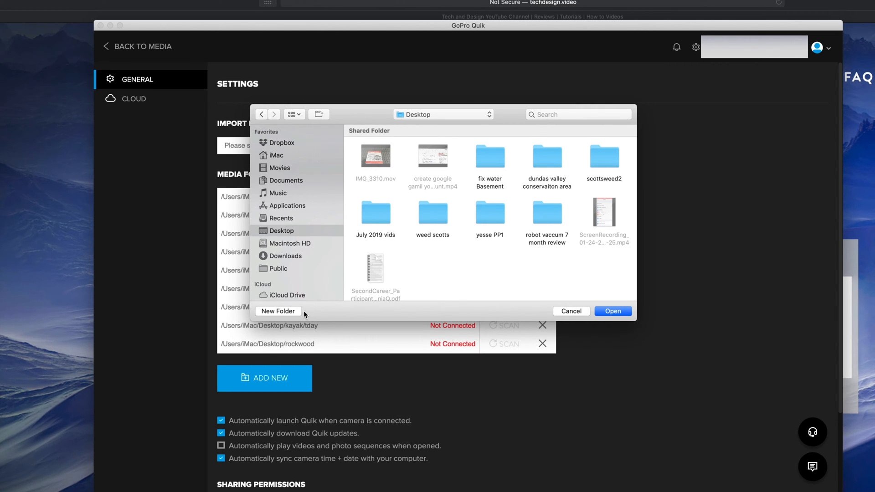
mouse_move(572, 270)
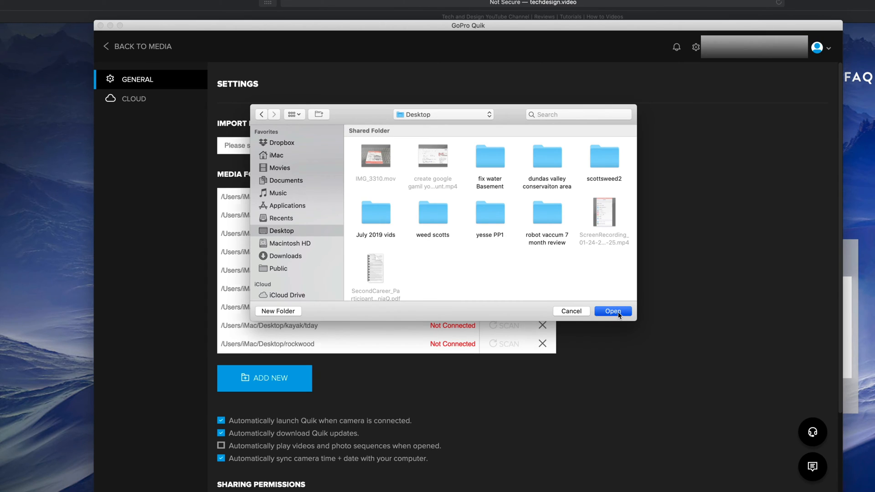
left_click(613, 311)
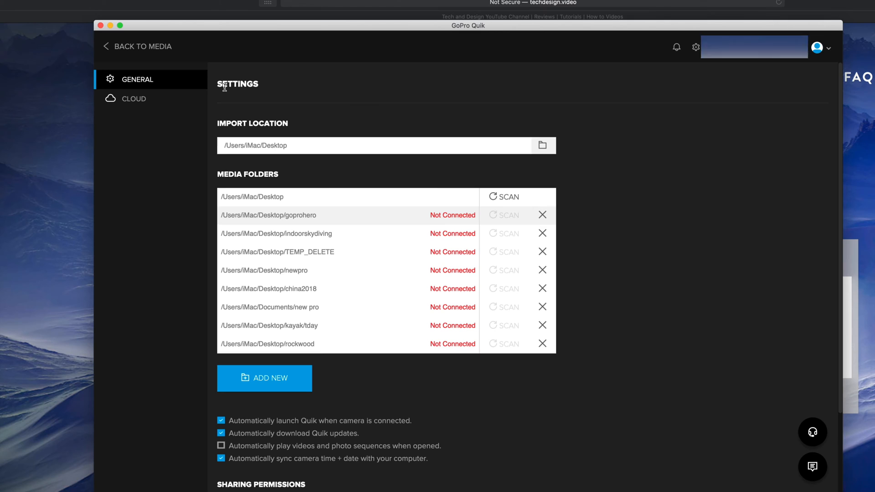
mouse_move(207, 77)
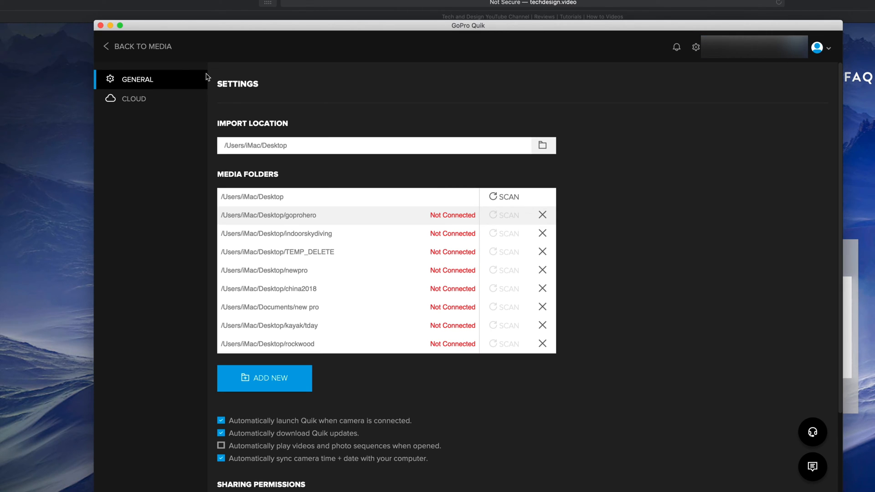
mouse_move(162, 51)
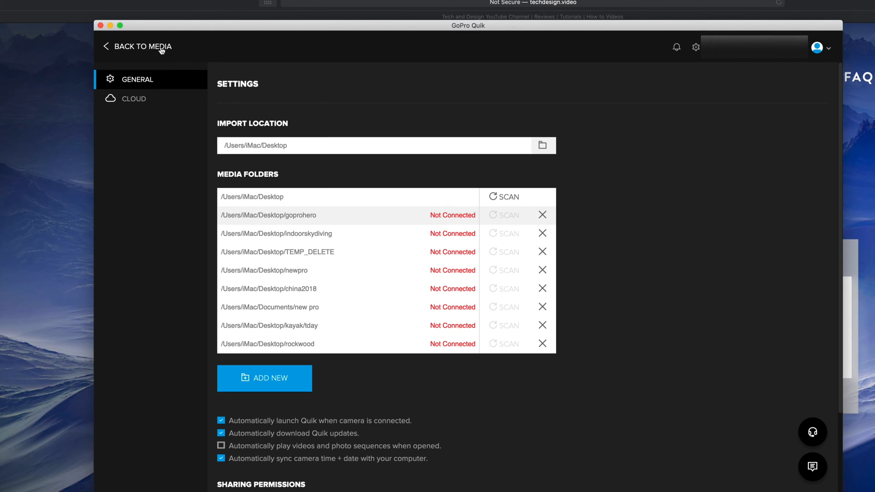
Step: Open the connected HERO3+ Silver Edition camera from the media library and import its files
left_click(143, 47)
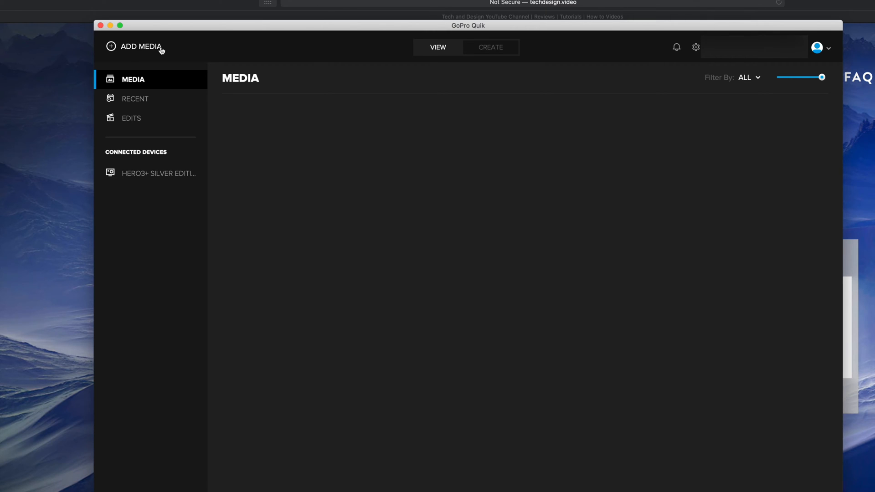
mouse_move(226, 110)
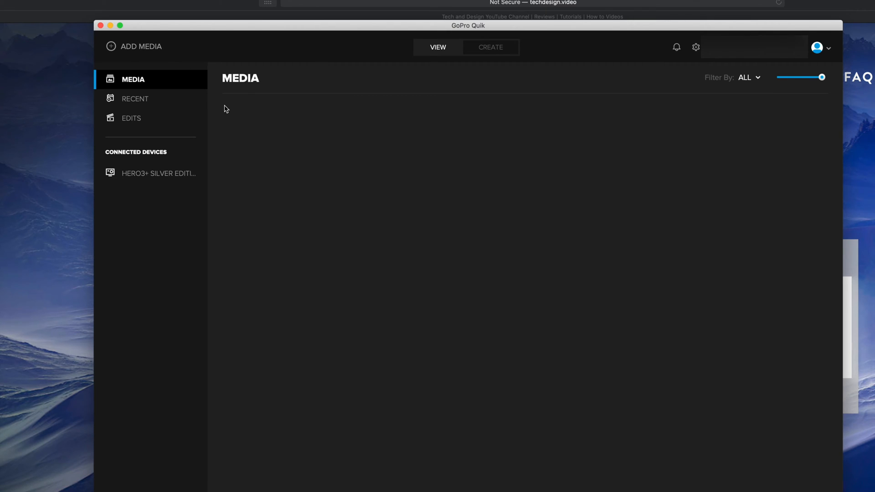
mouse_move(140, 178)
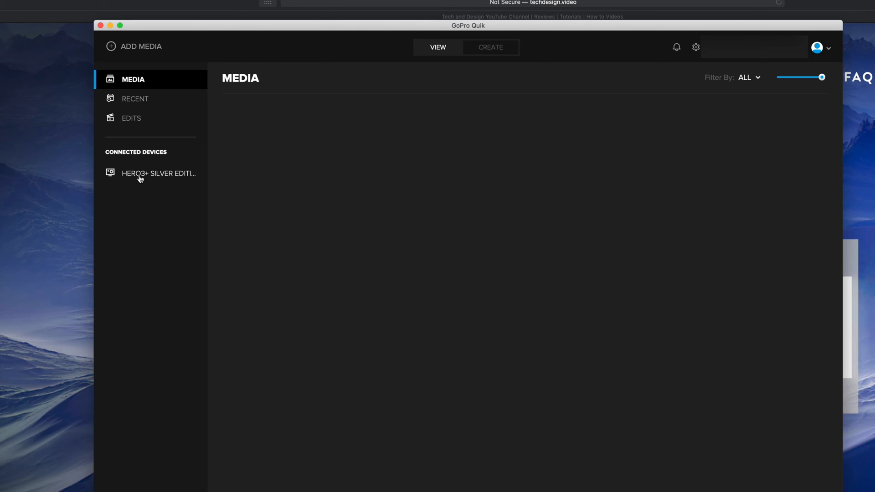
left_click(159, 174)
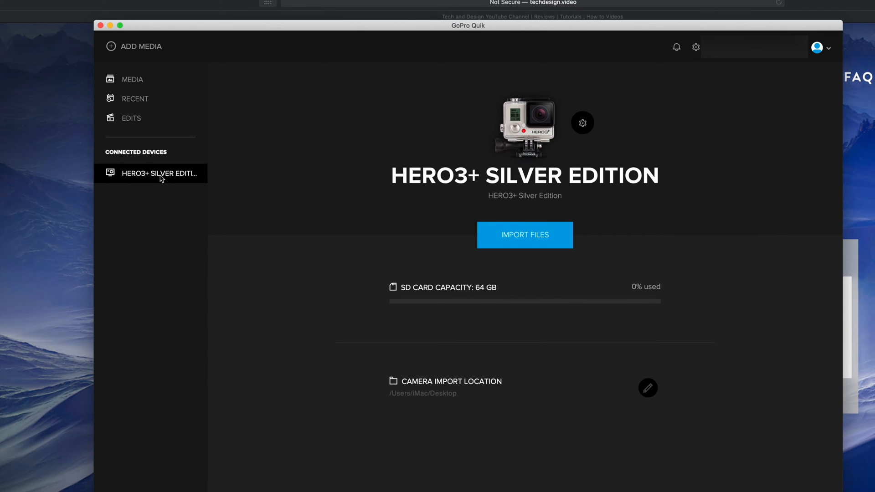
mouse_move(149, 186)
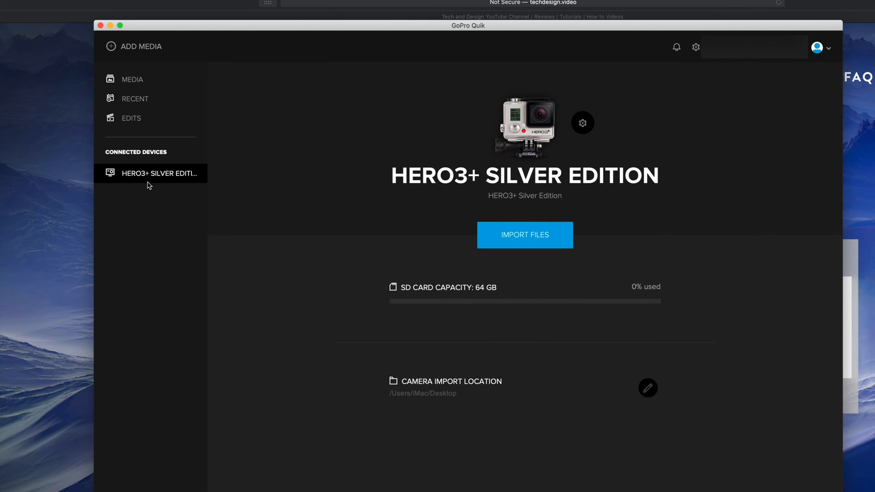
mouse_move(171, 183)
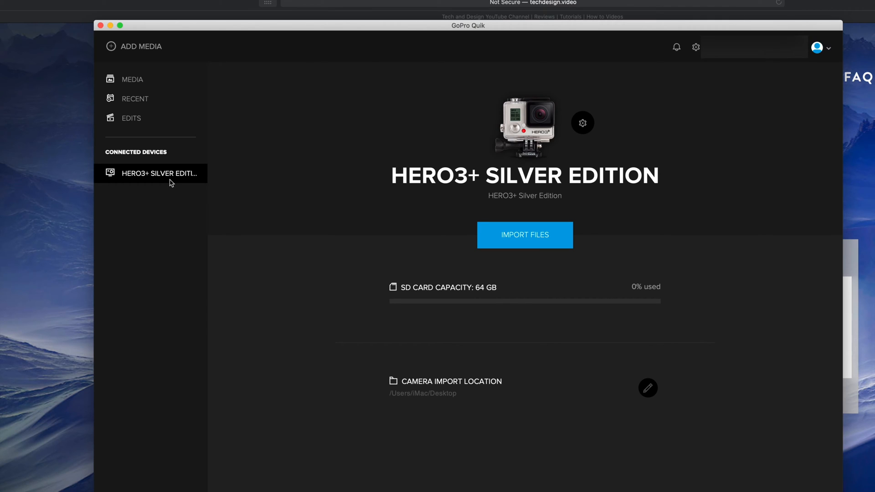
mouse_move(717, 288)
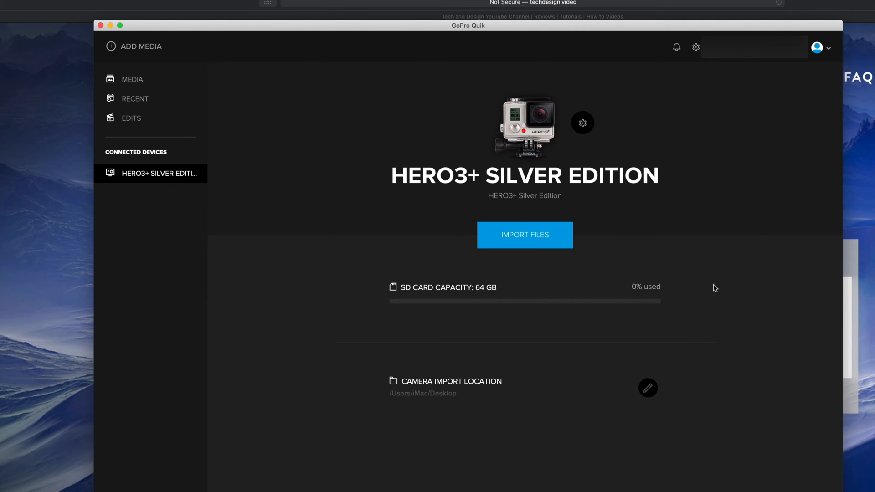
mouse_move(720, 308)
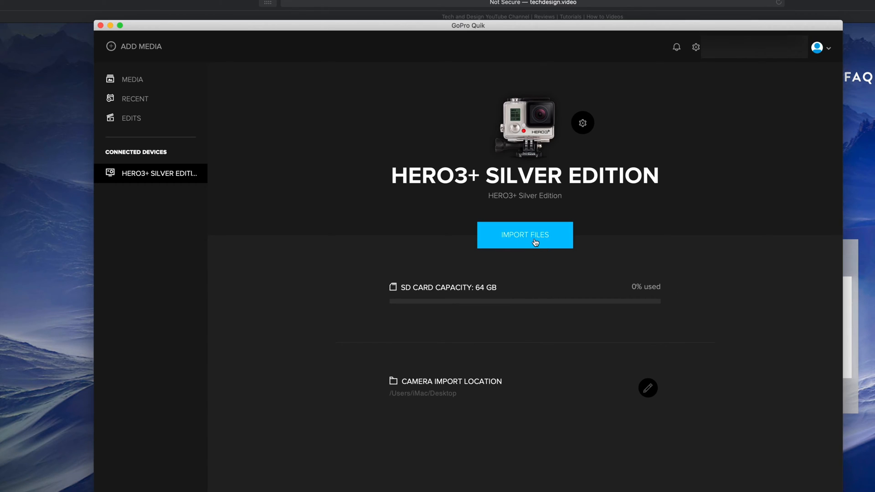
mouse_move(547, 244)
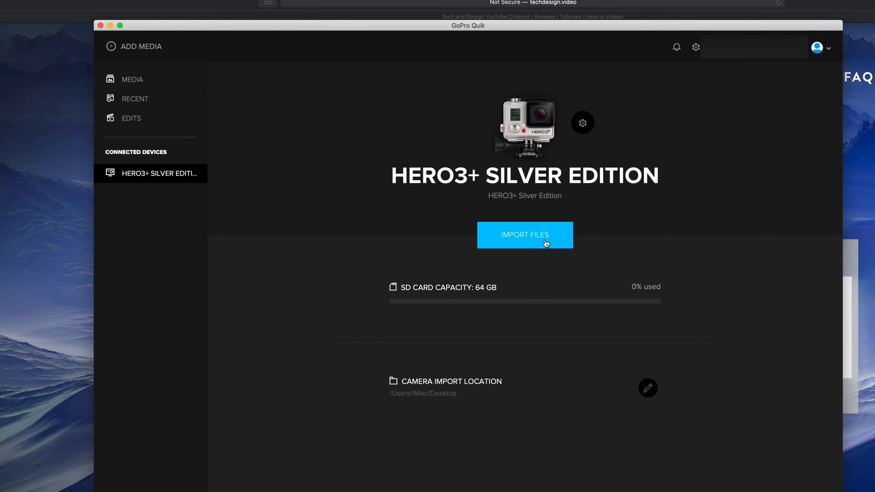
left_click(525, 234)
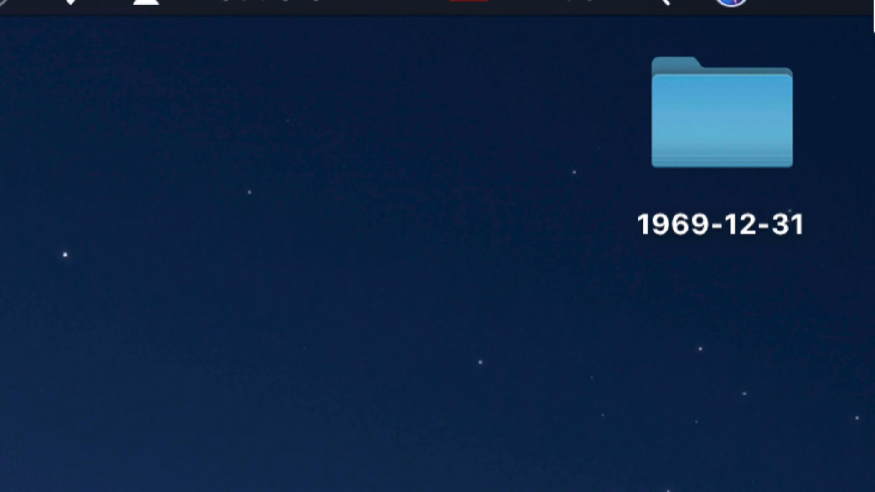
Step: Open the 1969-12-31 desktop folder, then its HERO3+ Silver Edition 1 subfolder
left_click(720, 117)
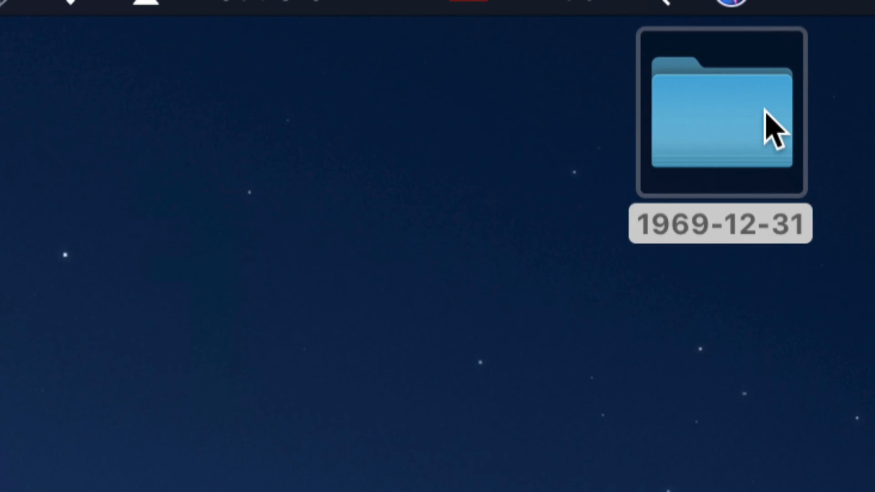
double_click(721, 115)
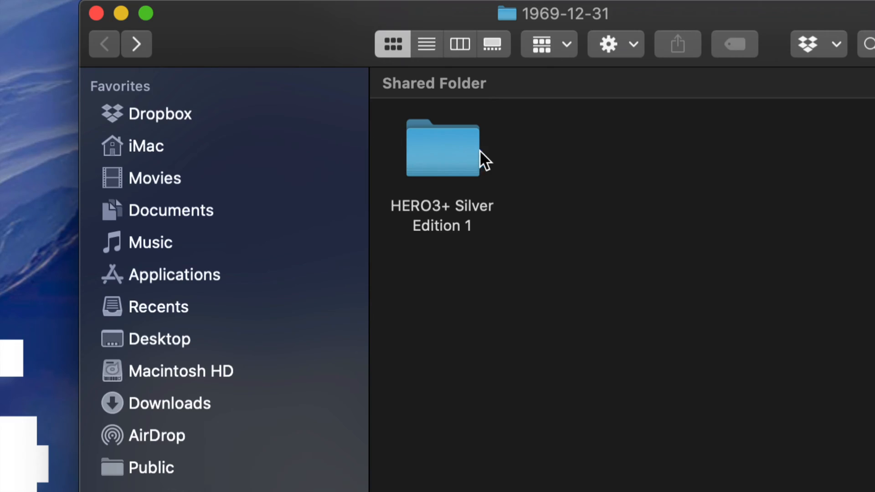
mouse_move(458, 223)
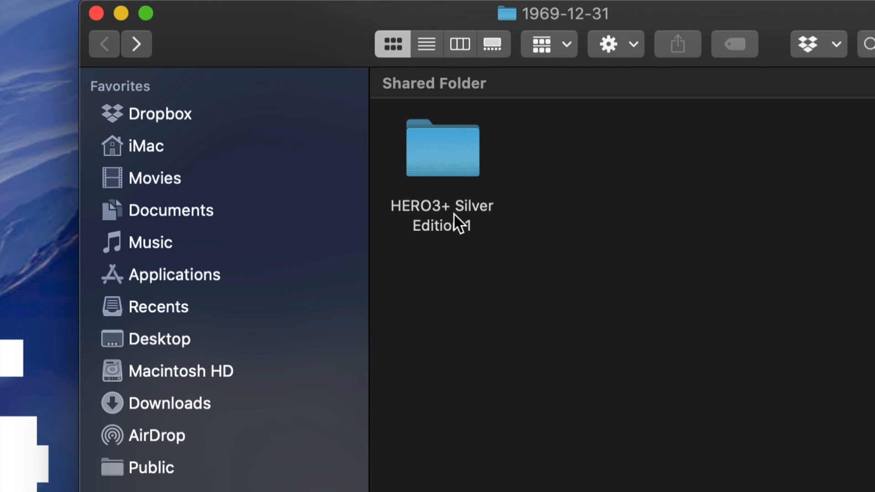
mouse_move(460, 226)
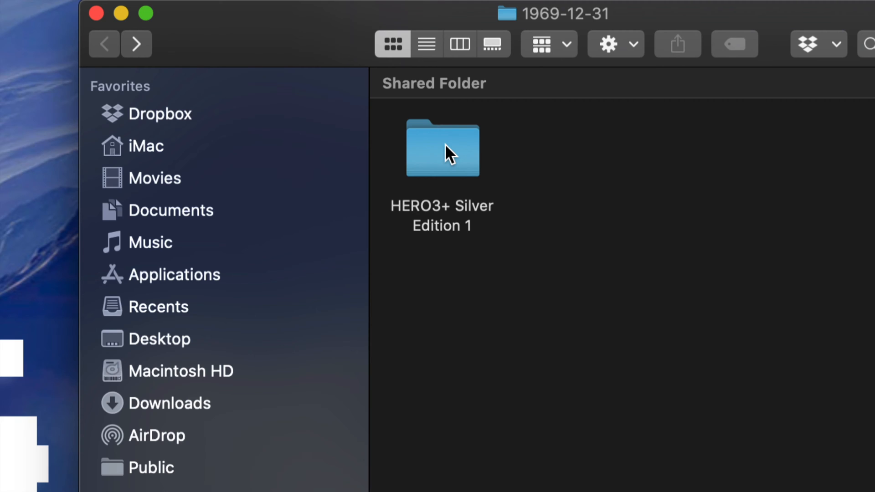
double_click(441, 149)
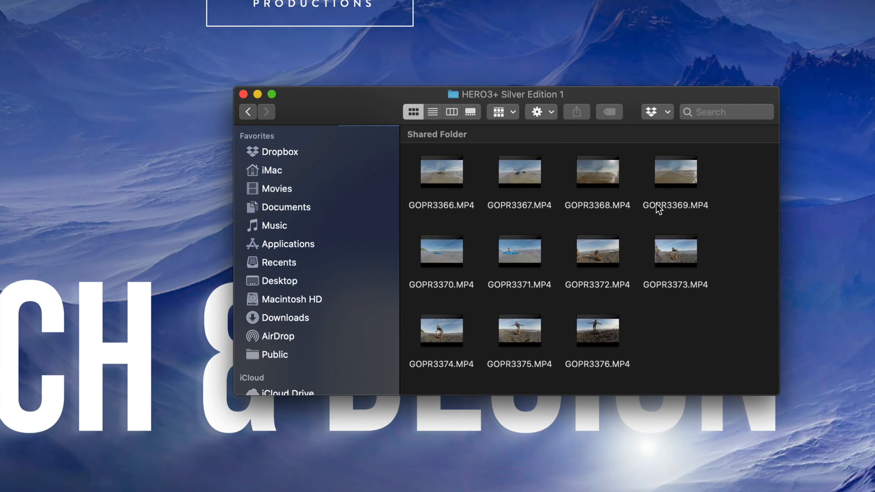
mouse_move(714, 352)
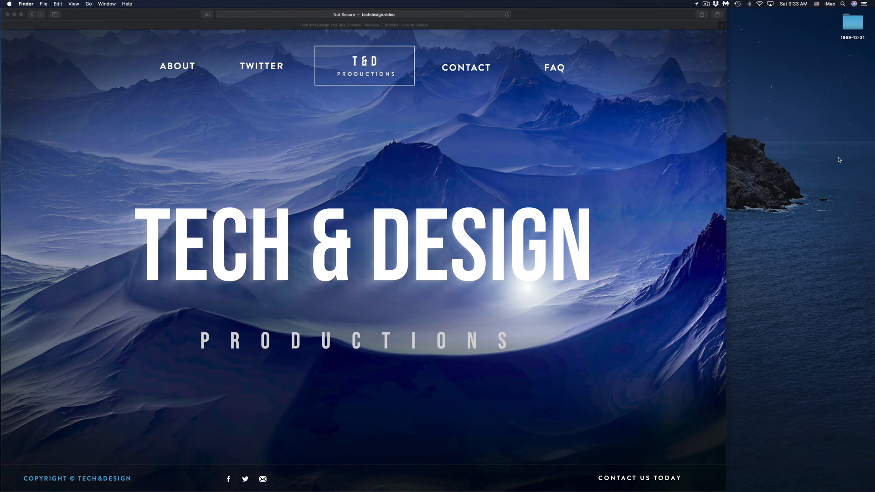
mouse_move(835, 158)
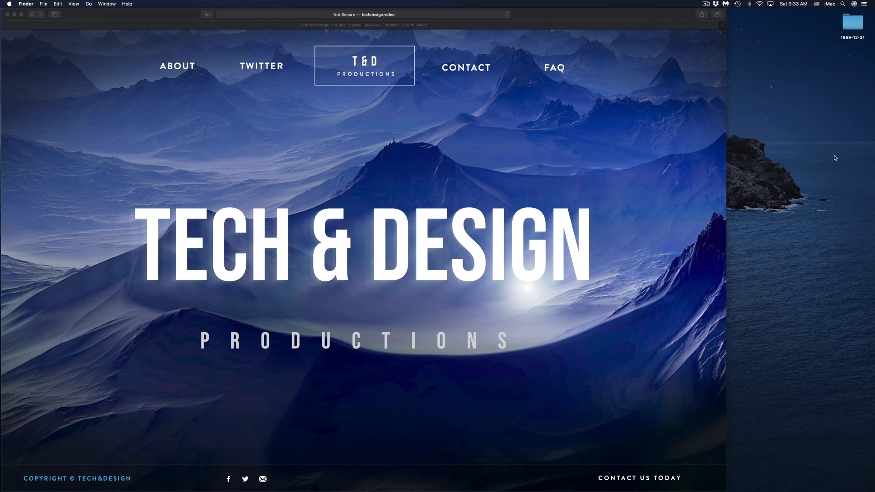
mouse_move(493, 480)
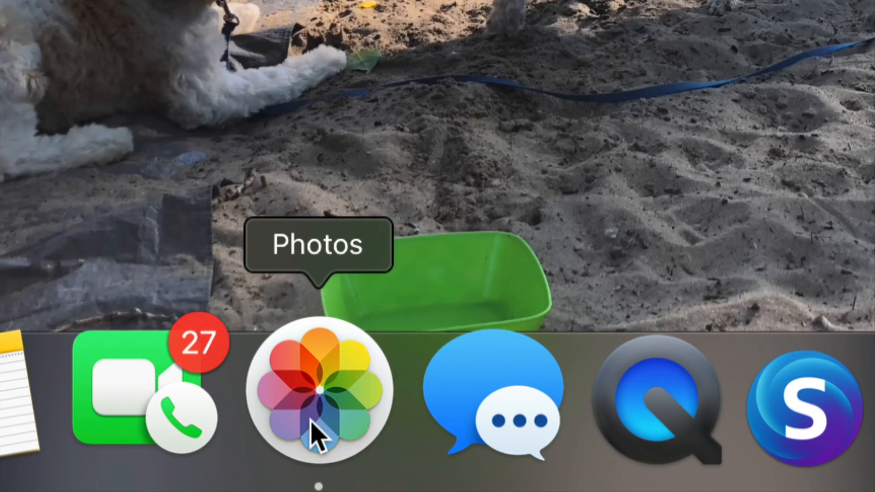
left_click(319, 389)
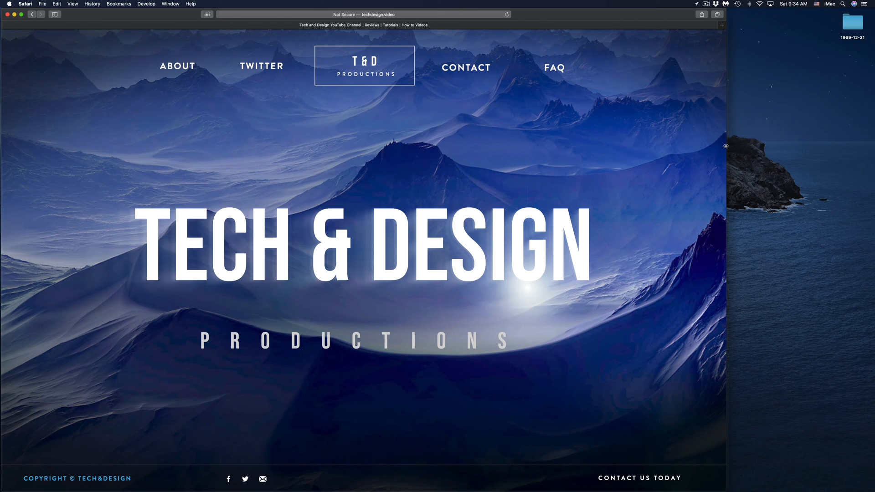
mouse_move(497, 480)
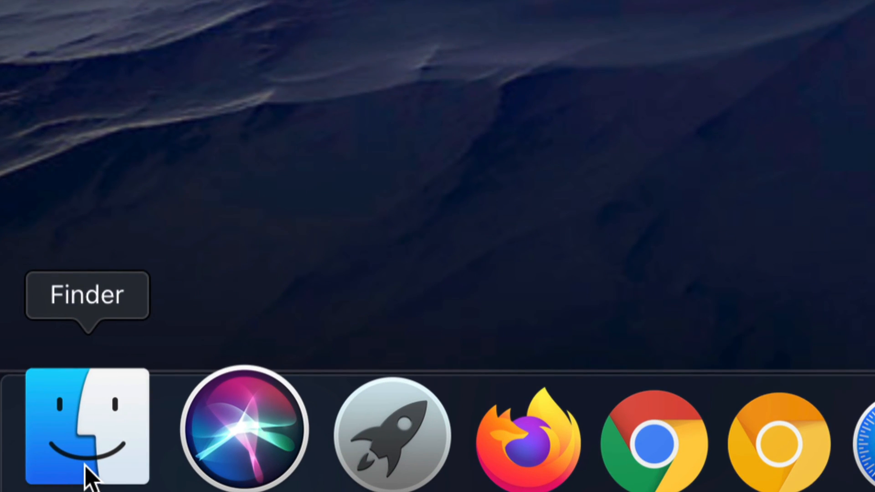
left_click(86, 427)
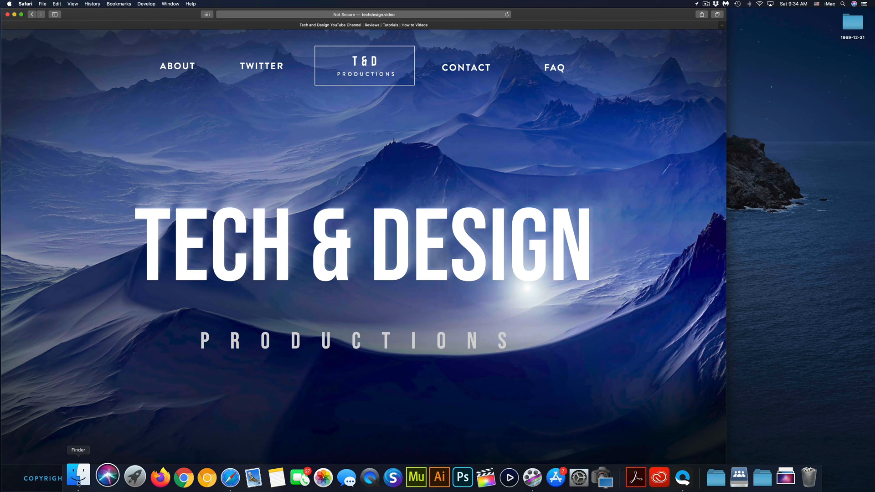